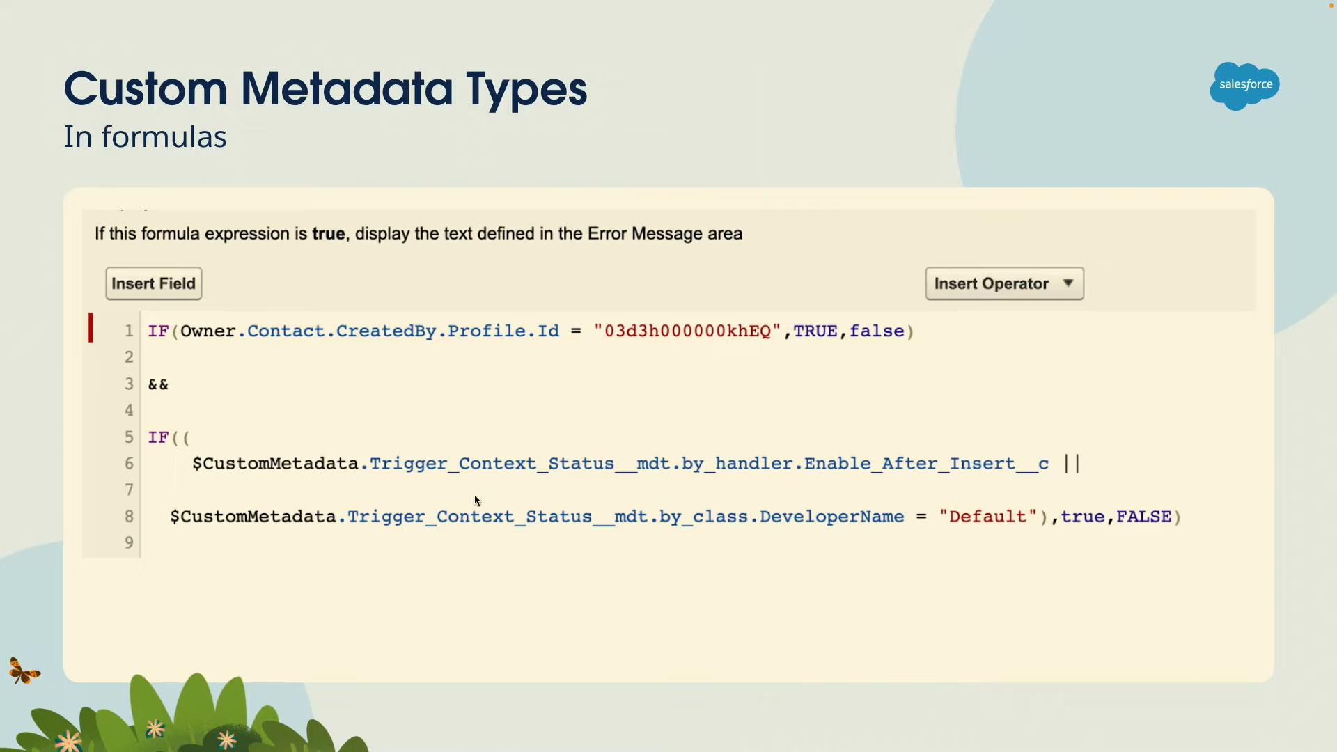
mouse_move(909, 476)
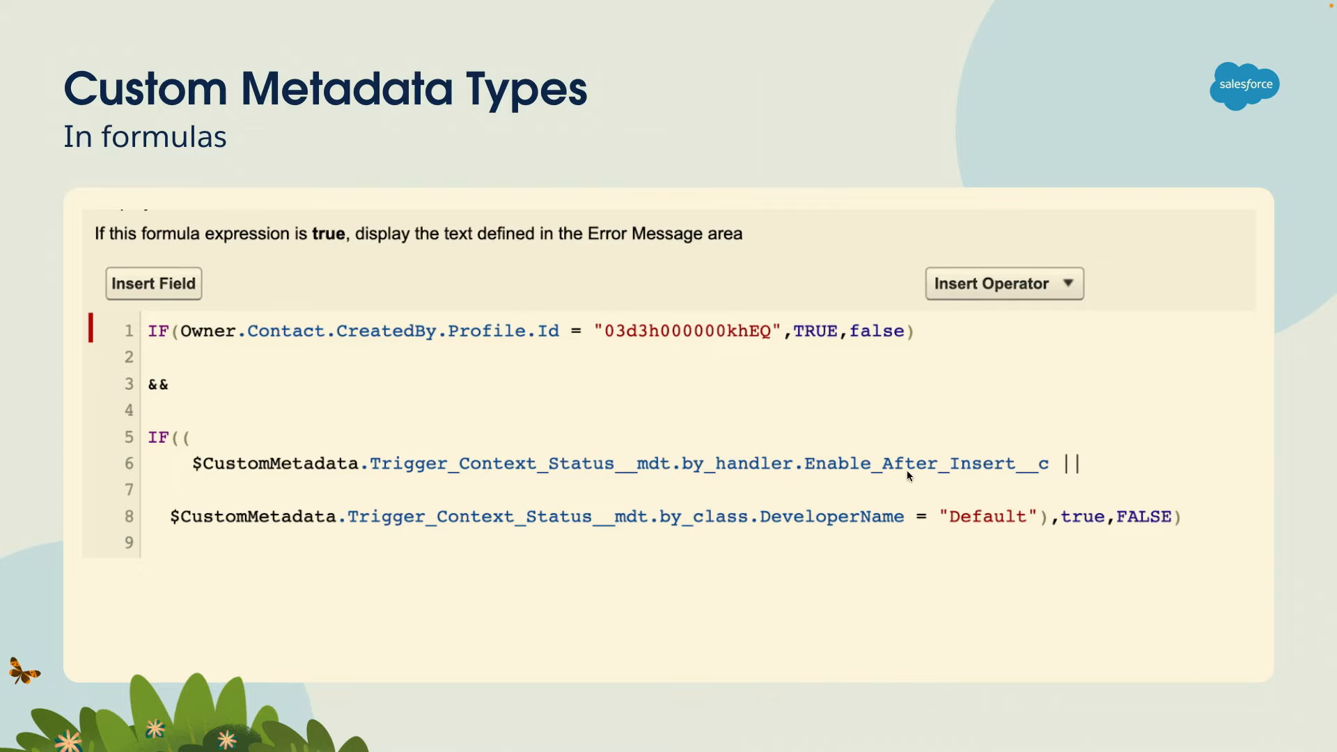
Advance to the 'Simple Feature Flag Framework – Open source' slide showing the repository.
key("Right")
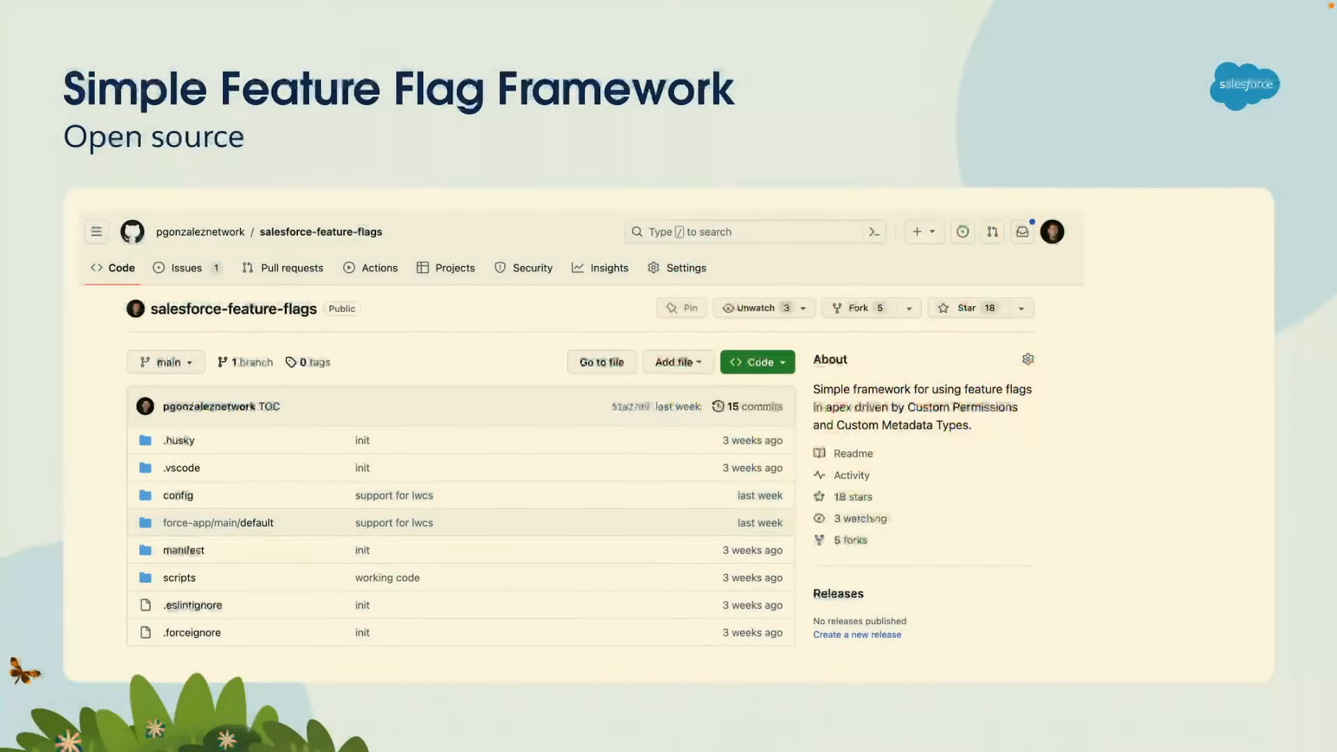